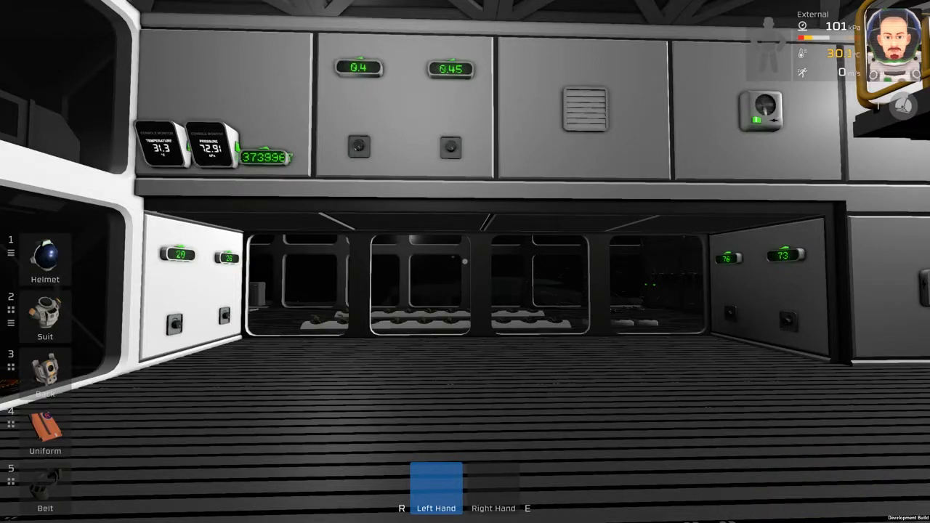
mouse_move(466, 262)
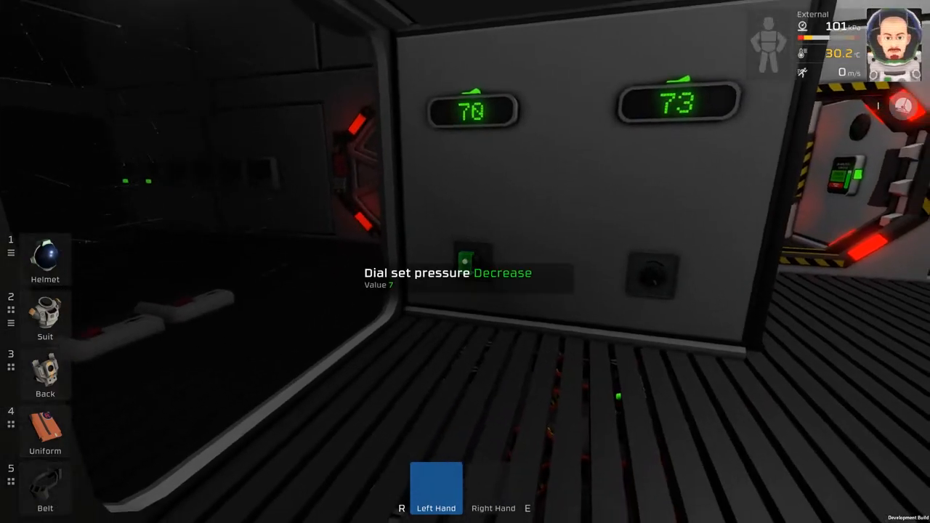
Lower the greenhouse set-pressure dial from 76 to 70.
left_click(470, 258)
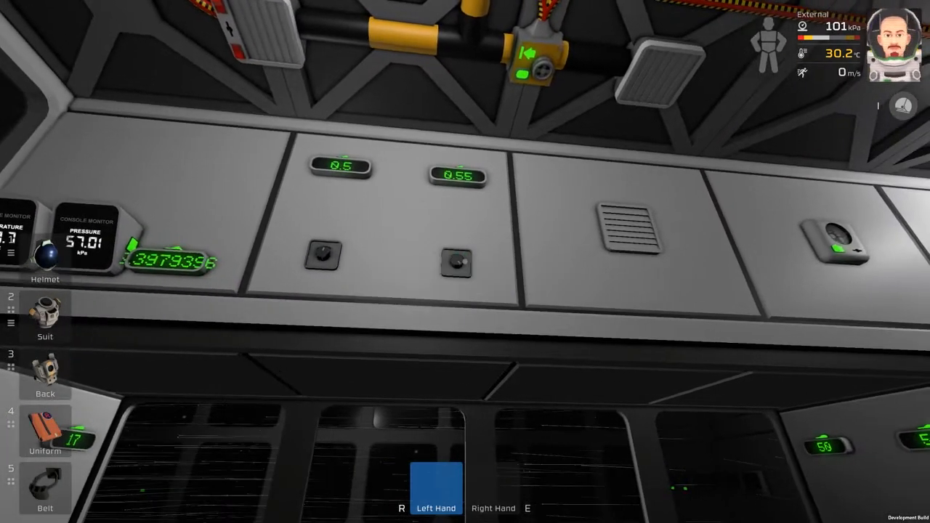
Raise the set ratio dial on the oxygen panel from 0.4 to 0.5.
left_click(456, 263)
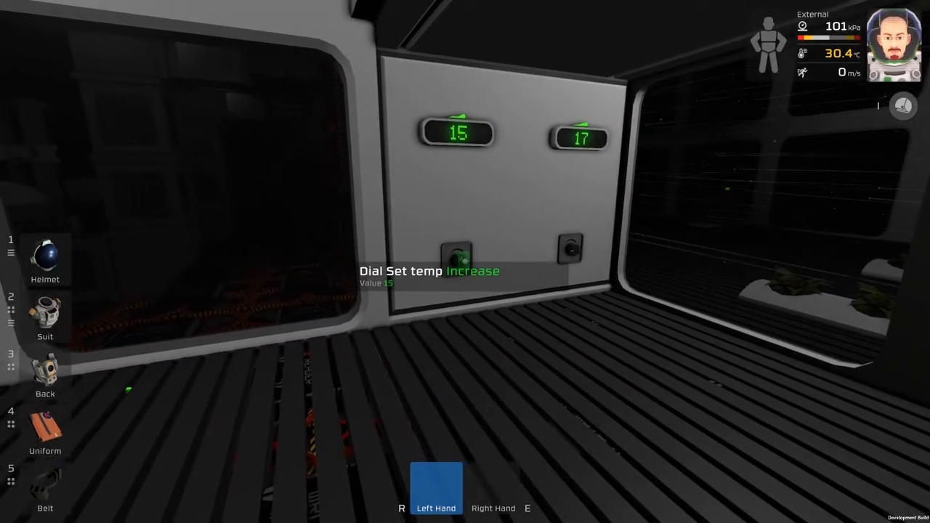
Increase the Set temp dial on the greenhouse wall panel above 15.
left_click(456, 251)
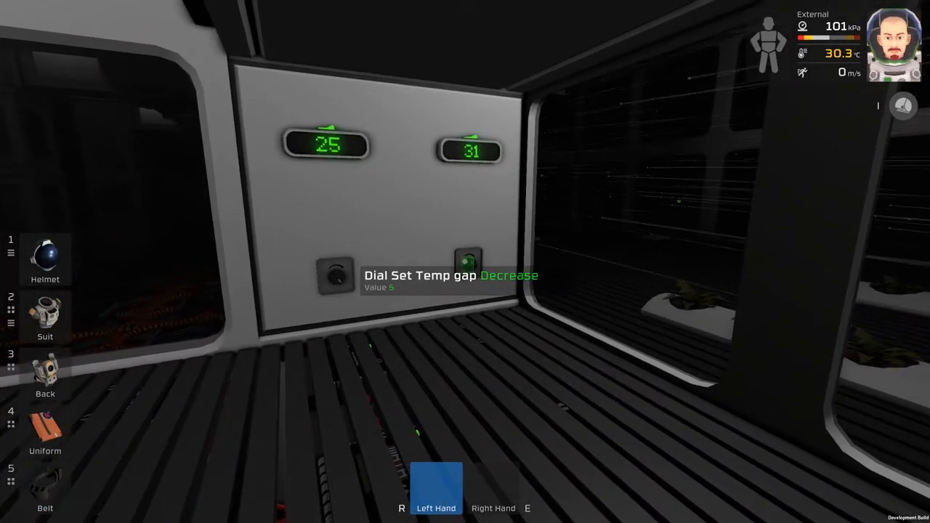
Decrease the Set Temp gap dial to below 5.
left_click(468, 260)
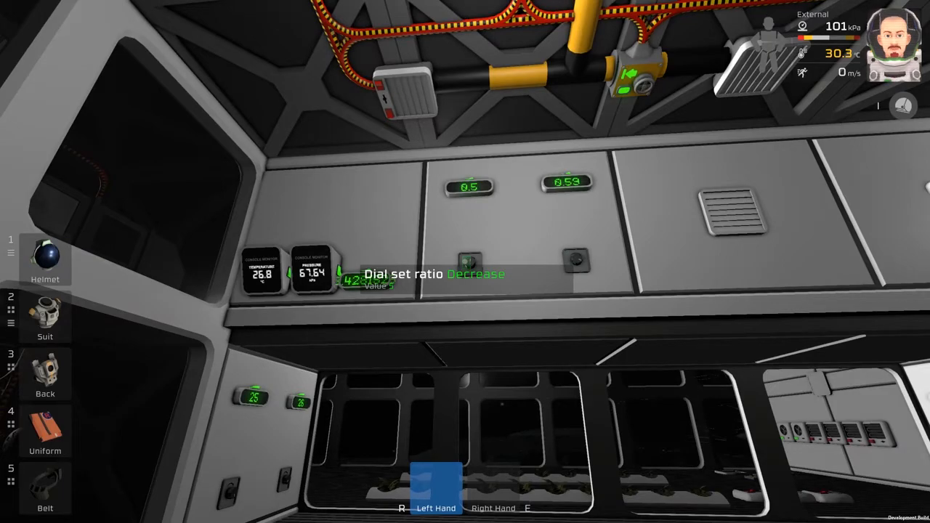
Turn the oxygen set ratio dial down from 0.5 to 0.4.
left_click(469, 262)
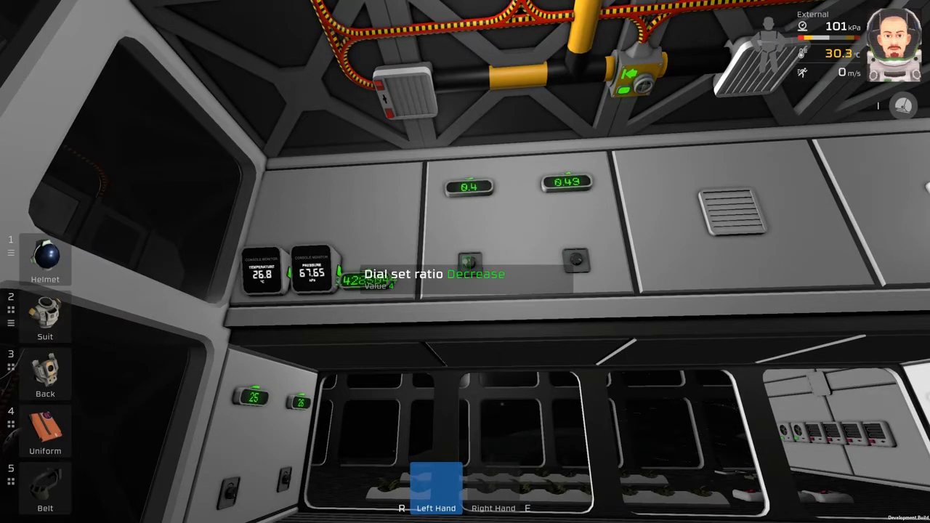